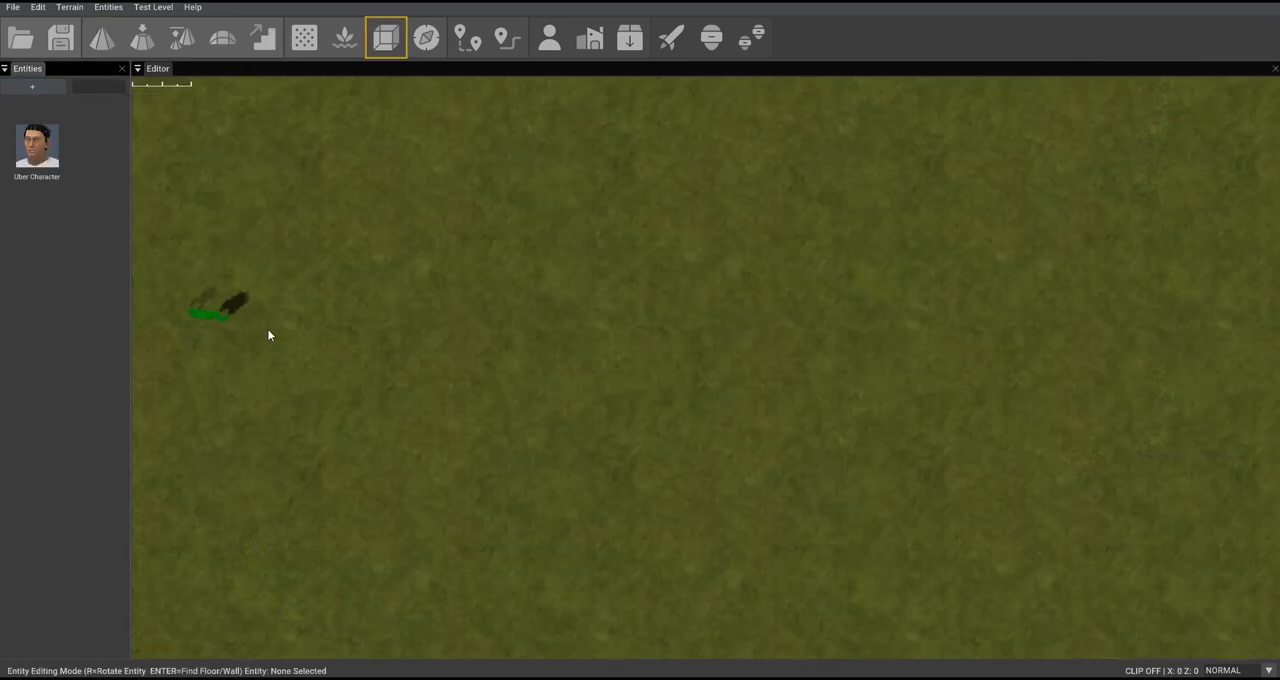
Place a Barrel Explosive from the Entity Library beside the Uber Character and bring up the character's options.
click(32, 88)
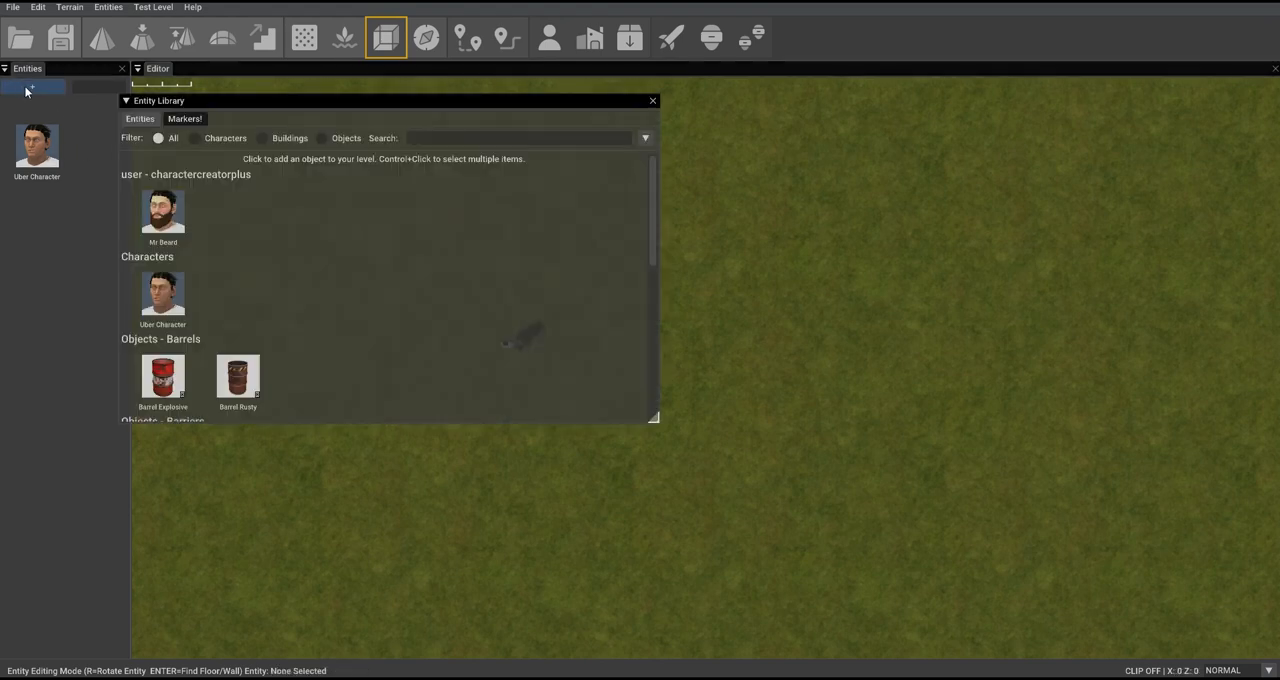
click(162, 378)
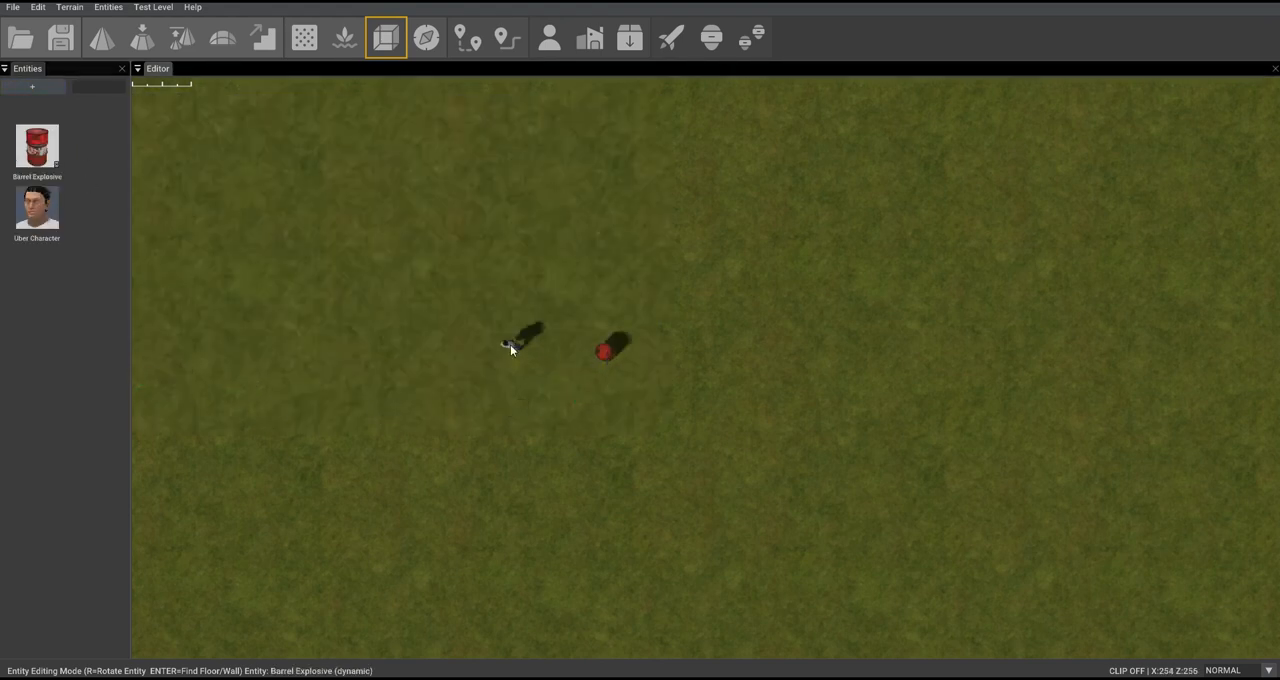
right_click(512, 348)
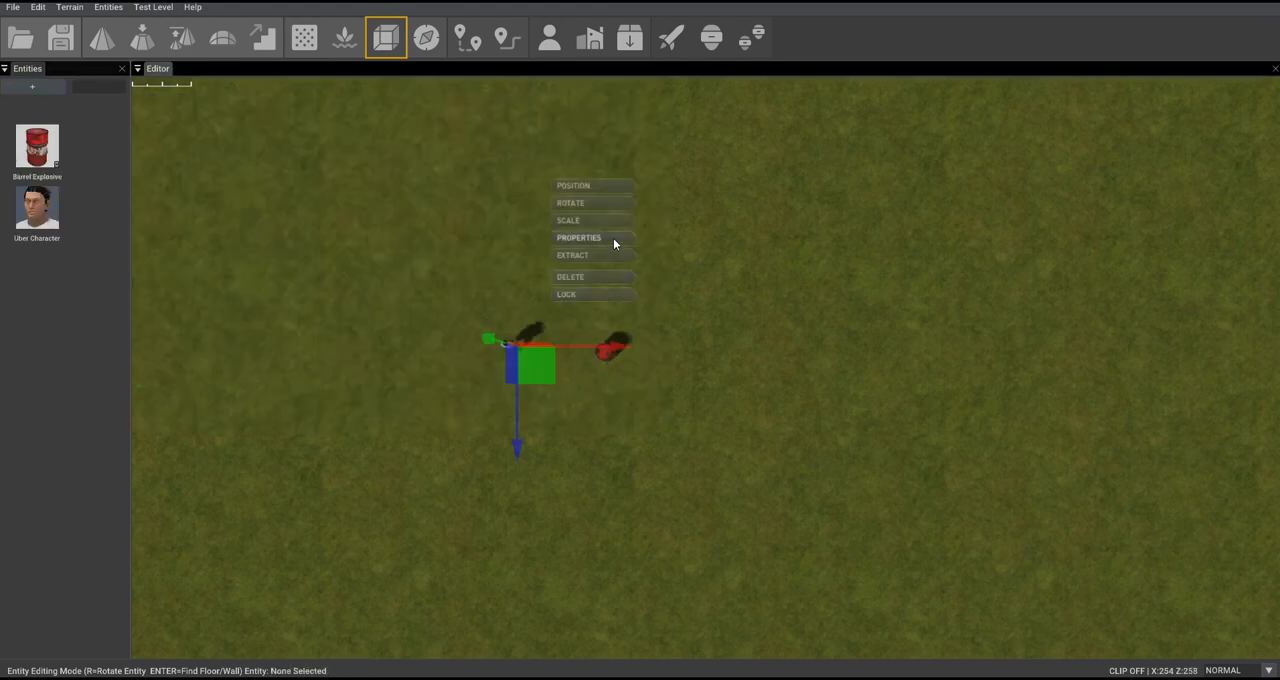
Set the character's behaviour to Walk away in its Entity Properties.
click(578, 238)
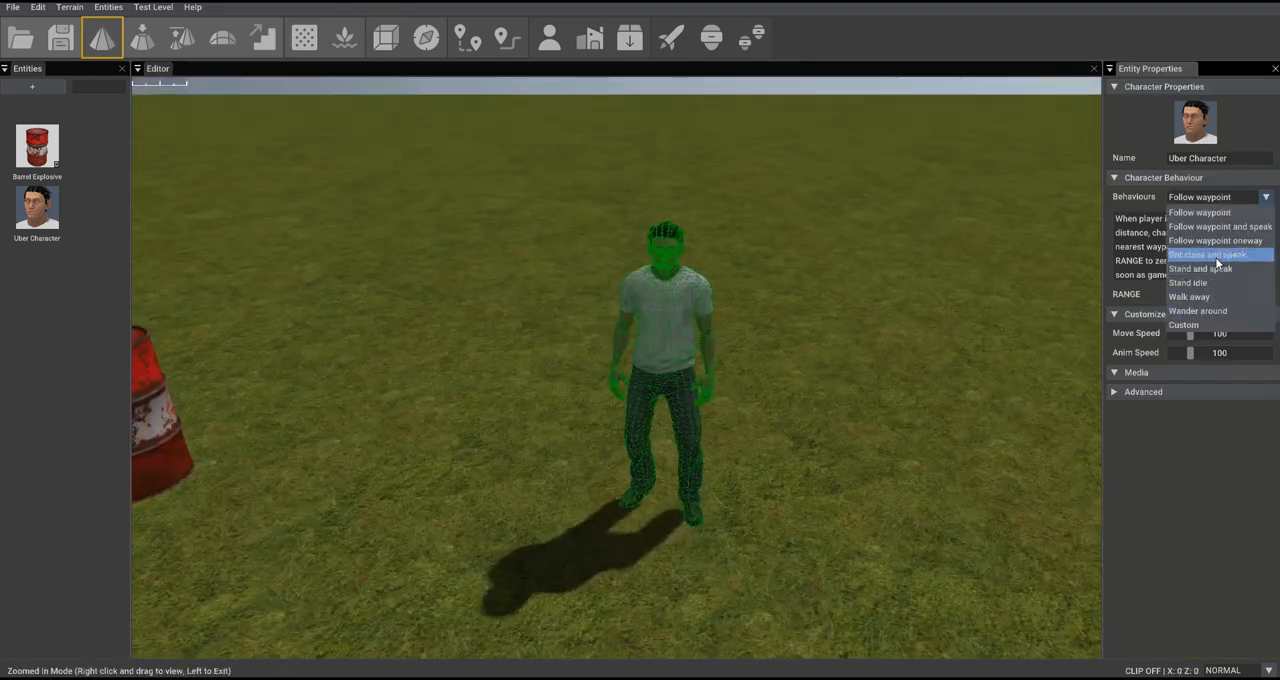
click(1200, 212)
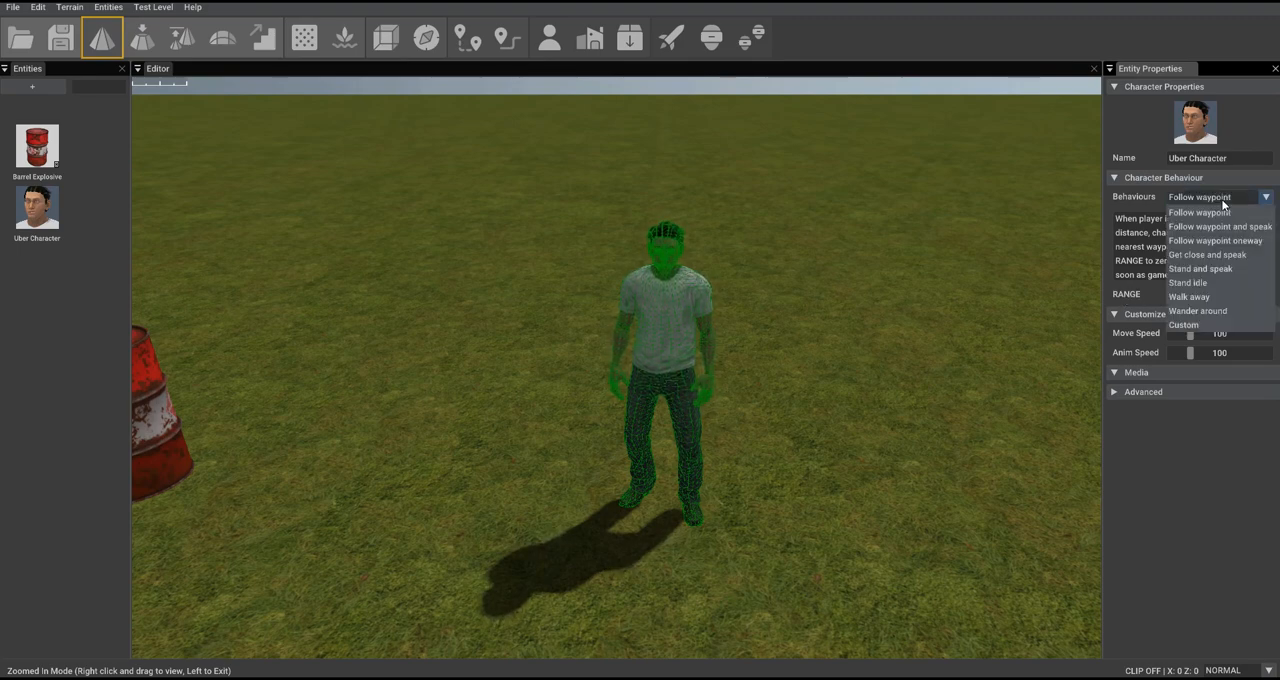
mouse_move(1190, 296)
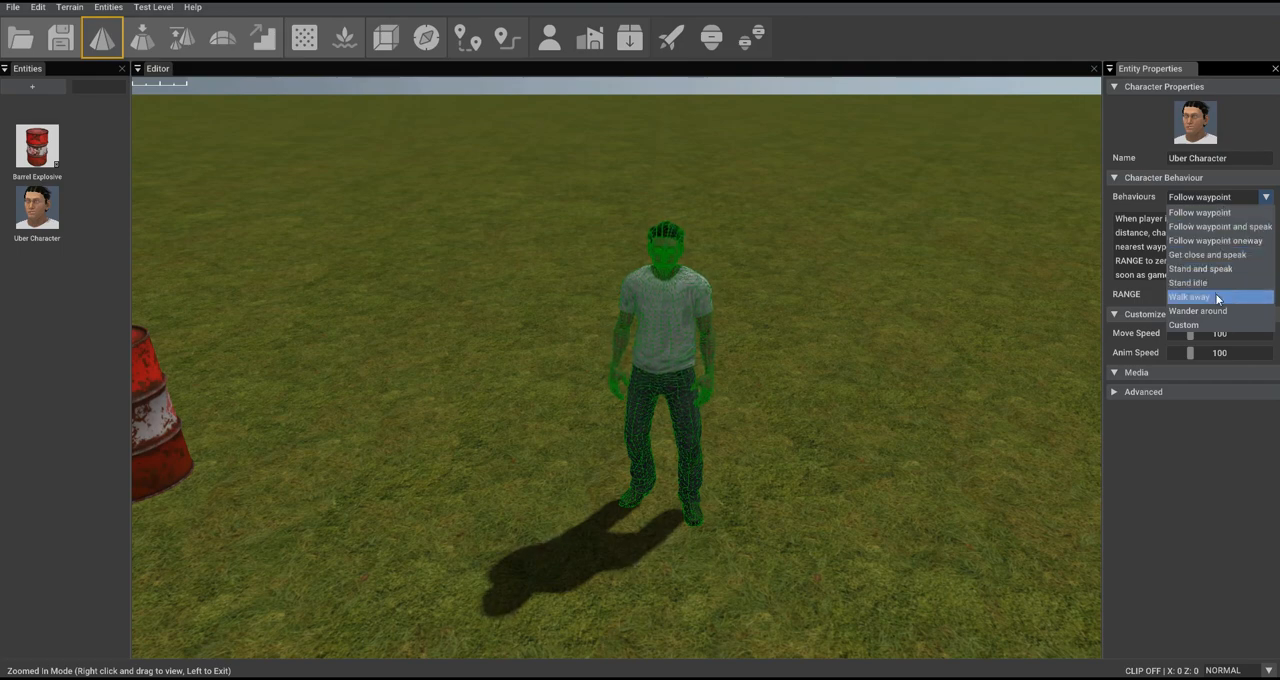
click(1190, 296)
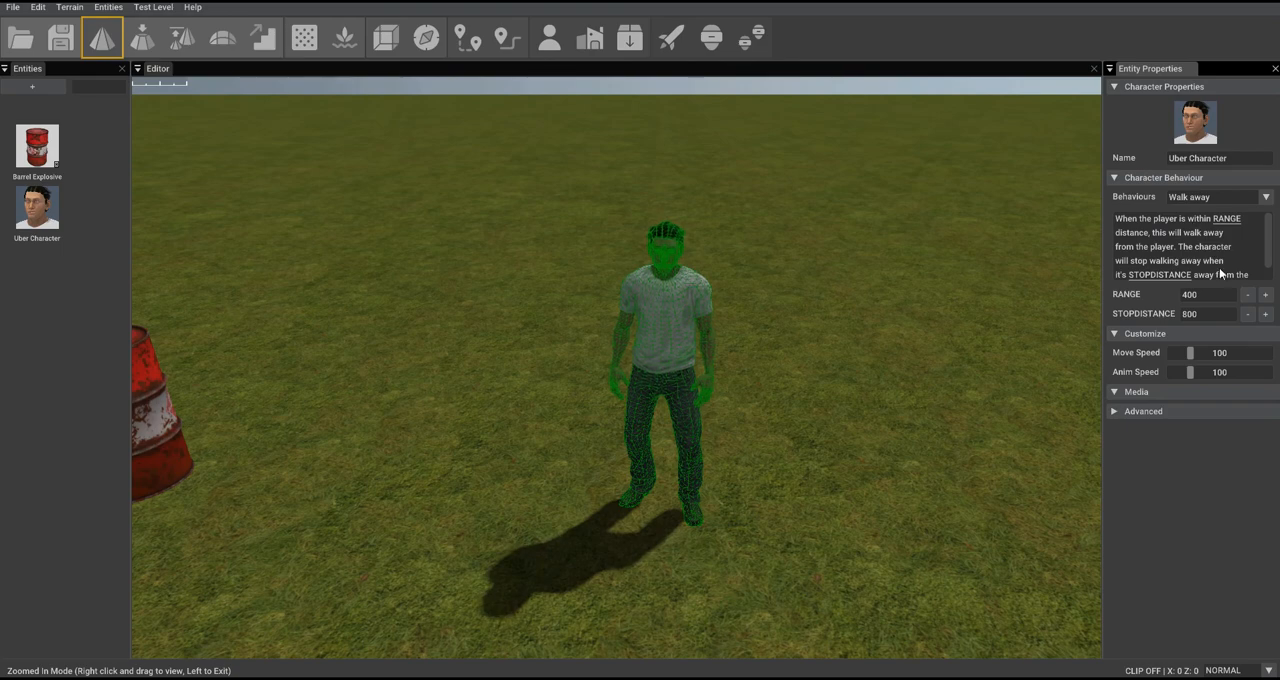
mouse_move(1172, 232)
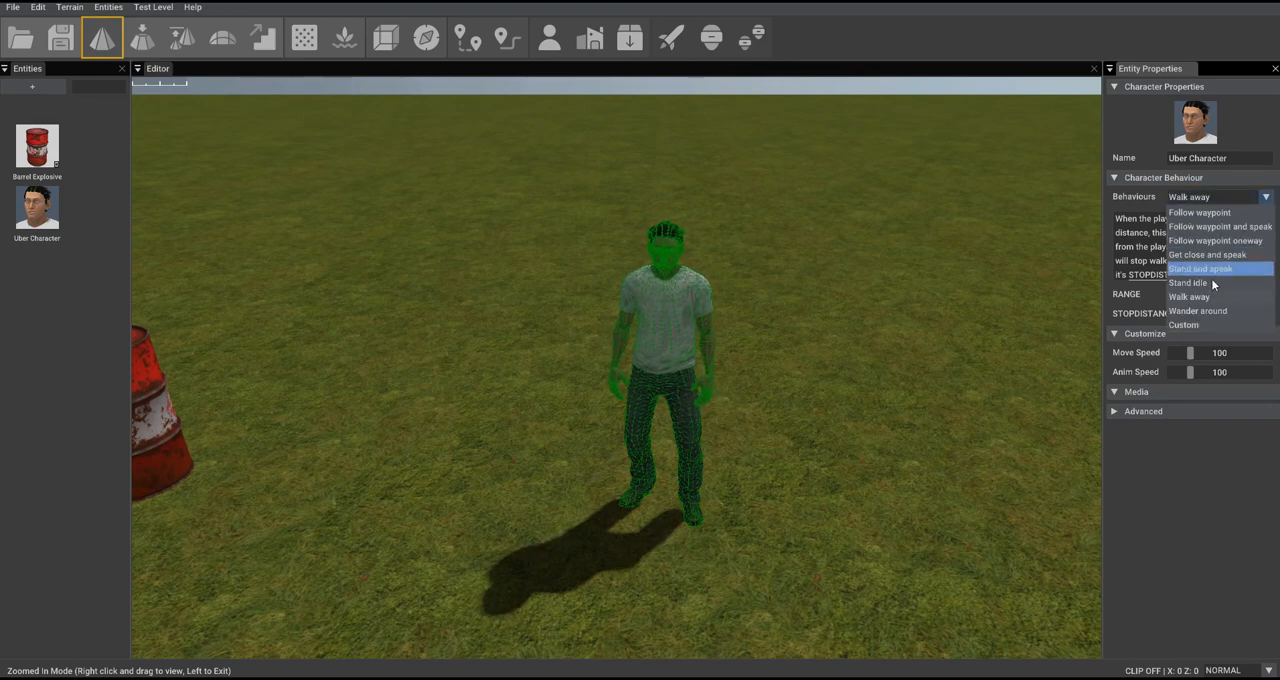
Set the character's behaviour to Custom so a script field appears.
click(1184, 324)
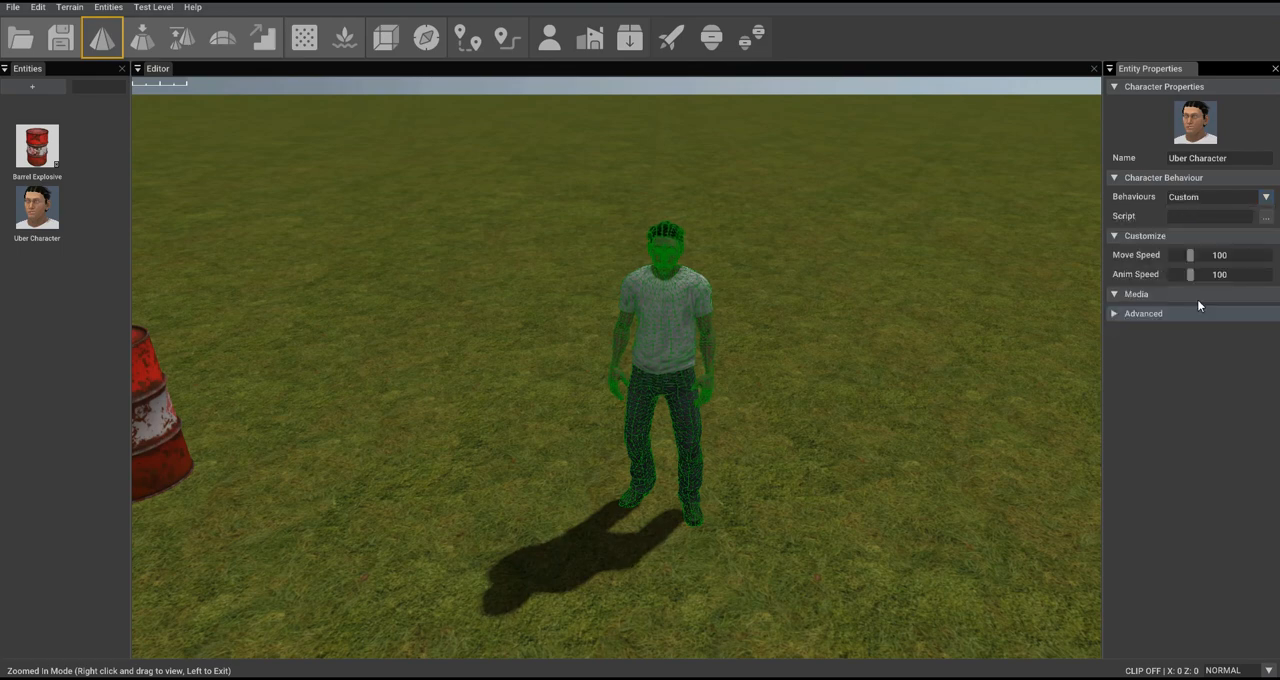
mouse_move(1198, 216)
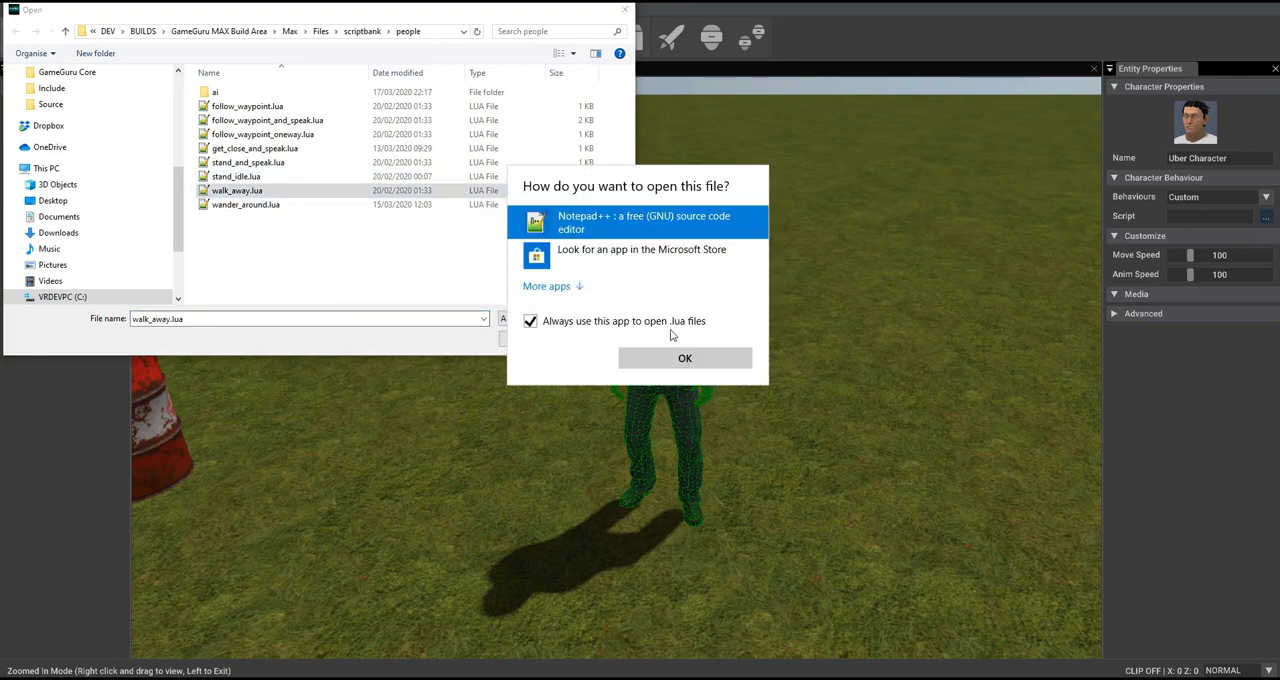
In walk_away.lua, replace the init function's range value with 150.
click(684, 358)
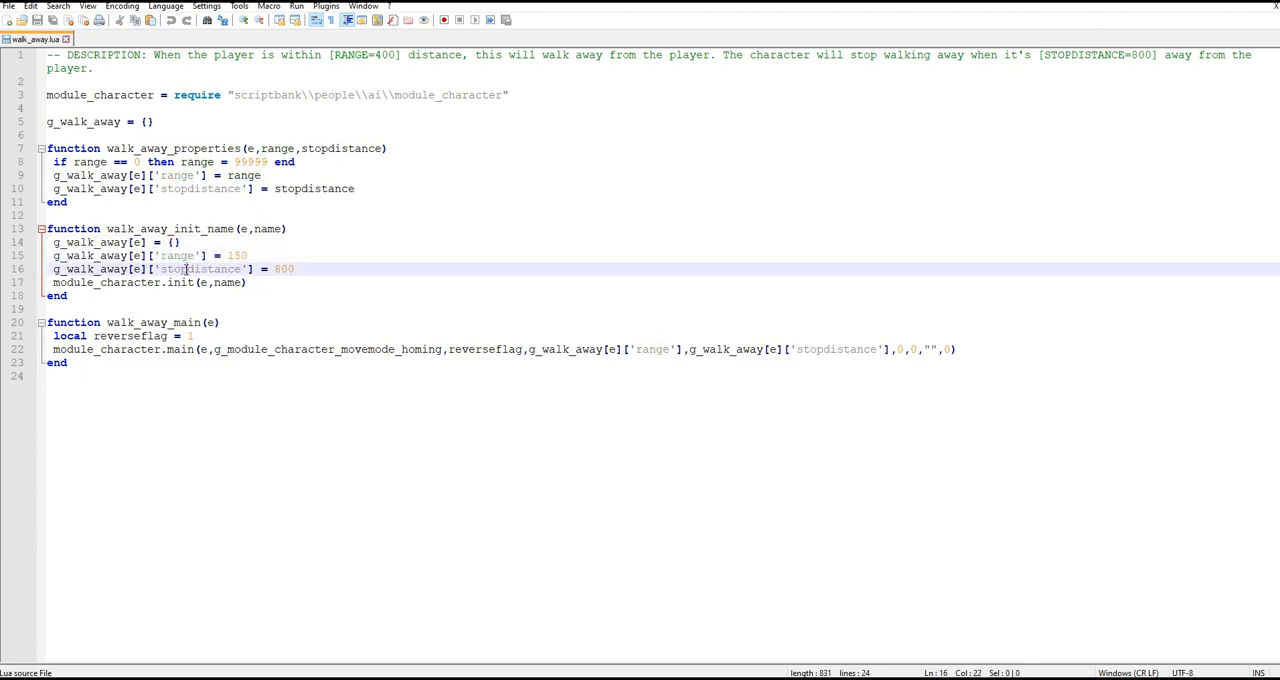
double_click(236, 256)
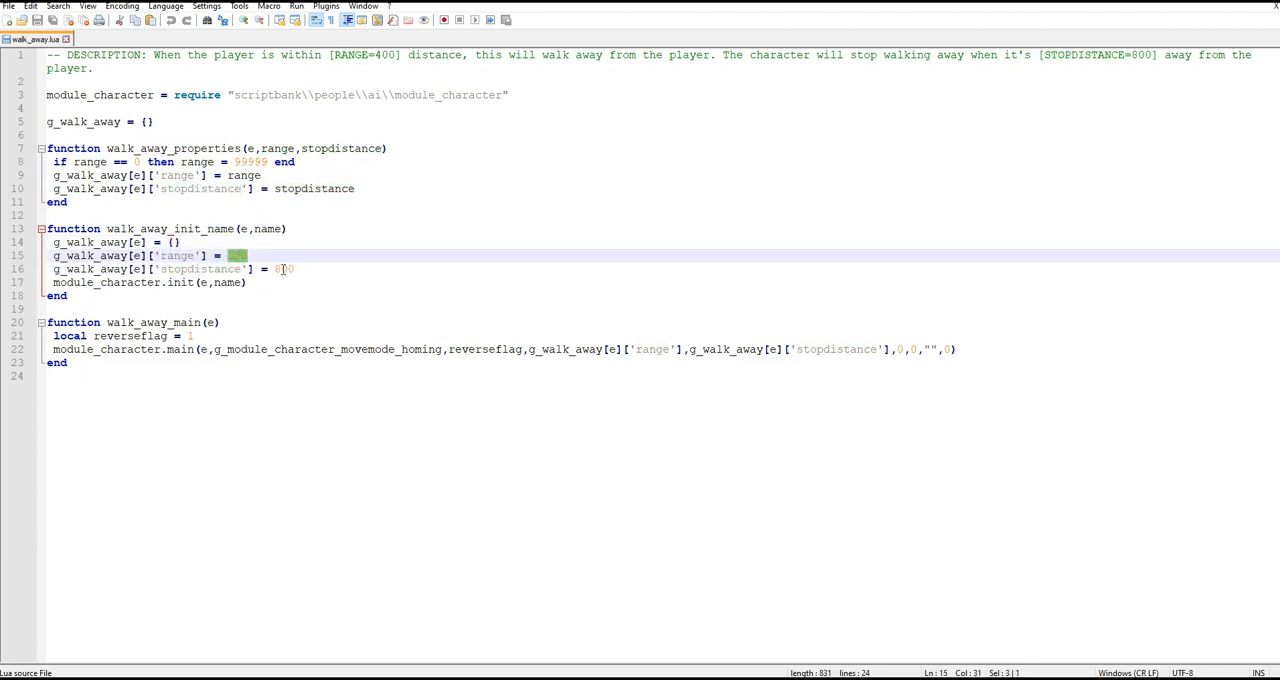
text(150)
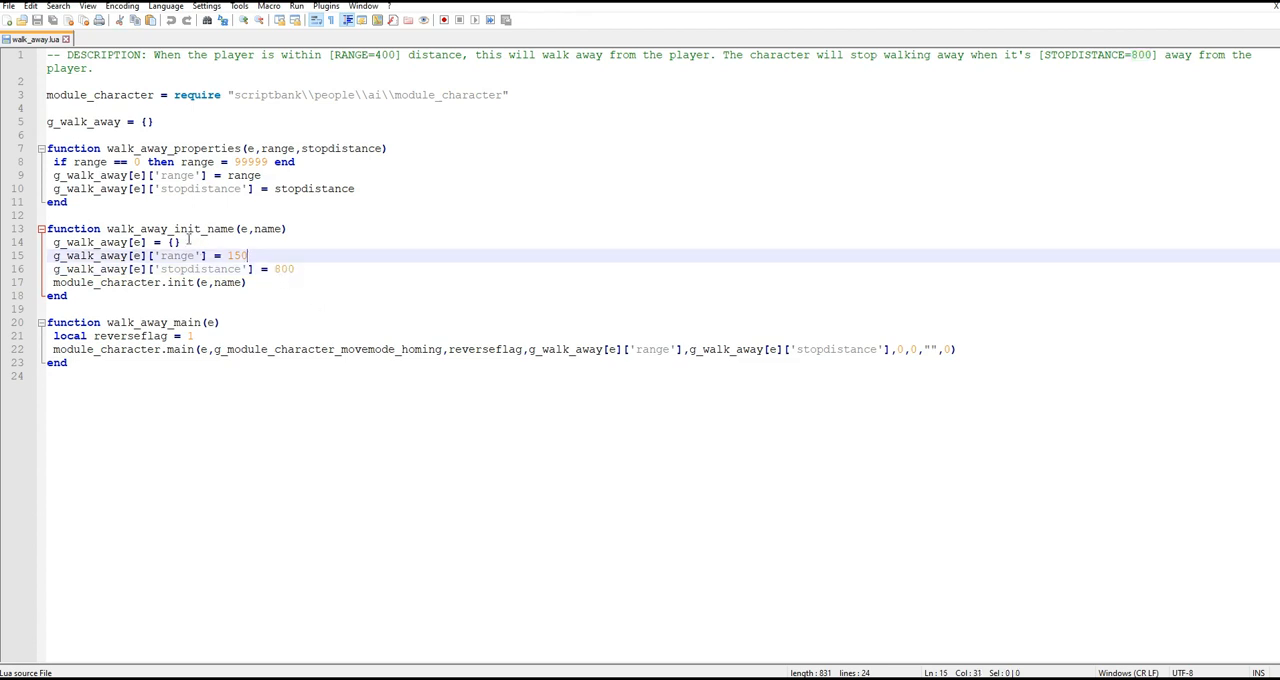
mouse_move(288, 288)
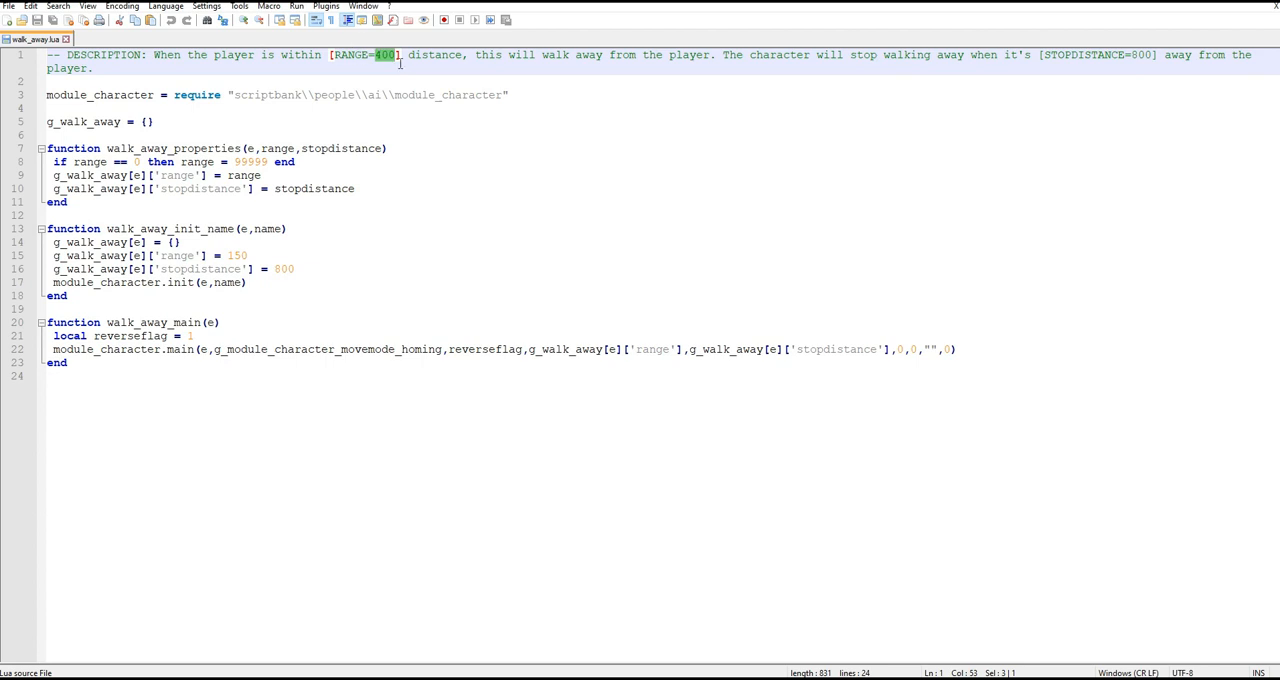
mouse_move(280, 144)
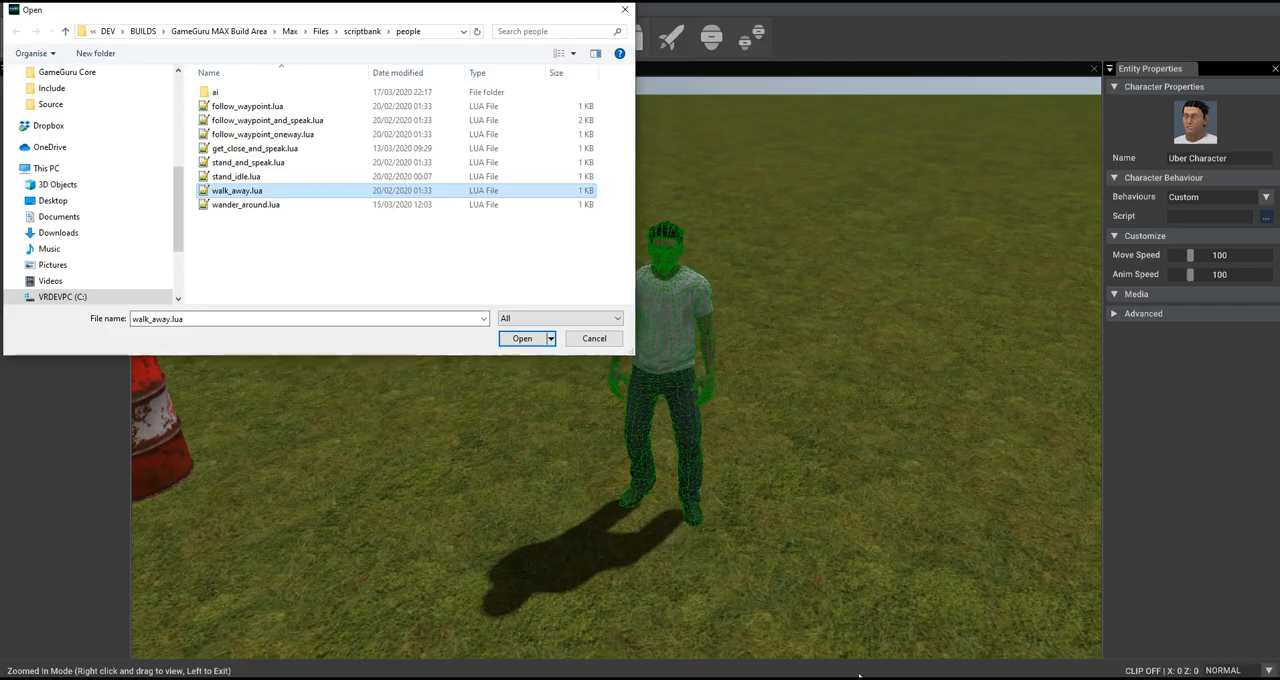
Load the edited walk_away.lua as the character's script.
click(522, 338)
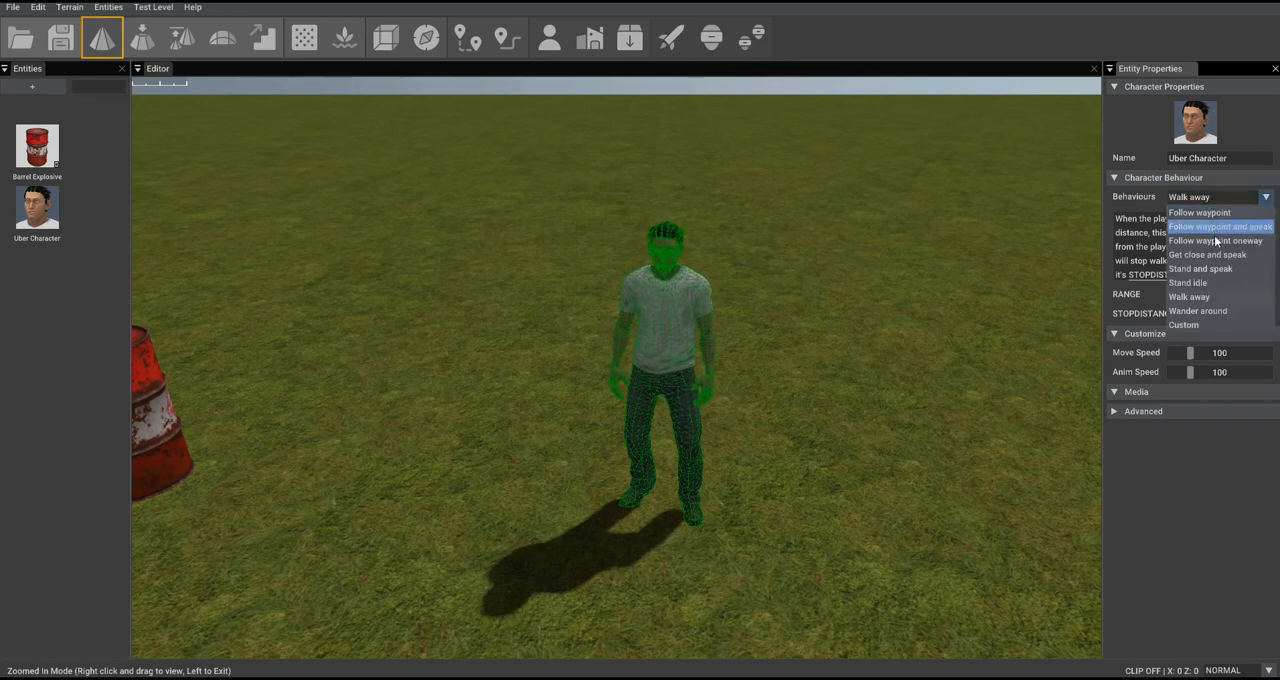
mouse_move(1210, 254)
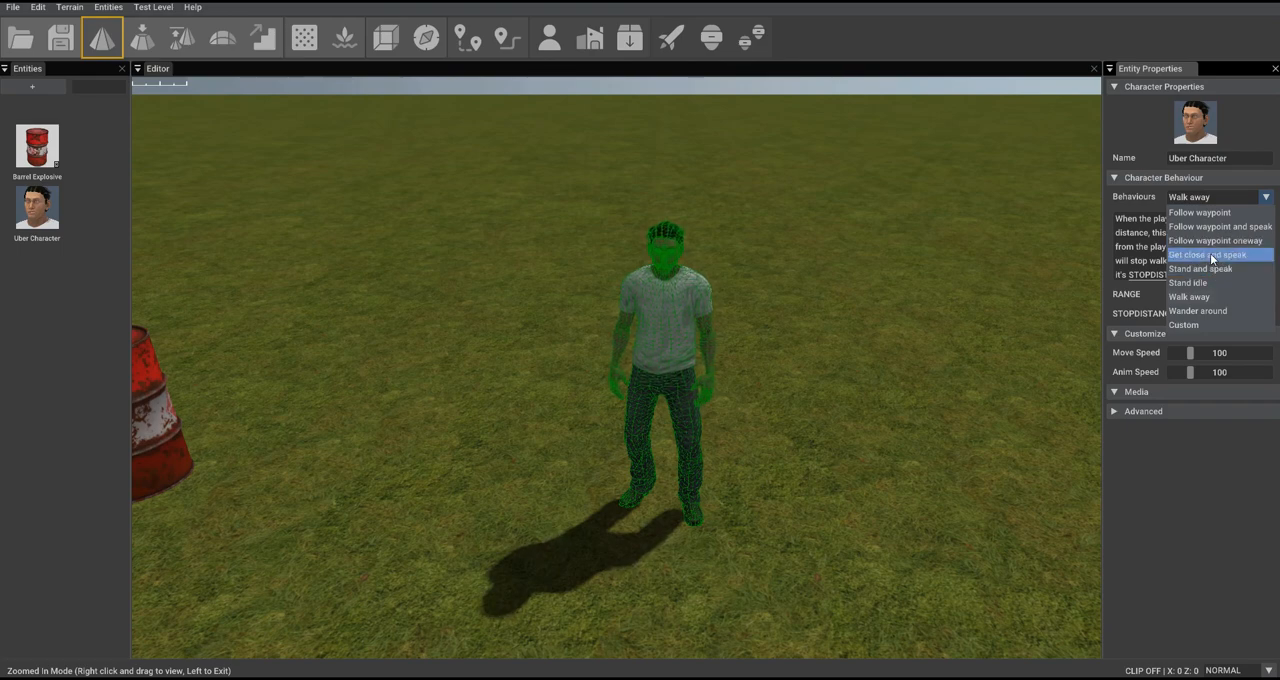
click(1210, 254)
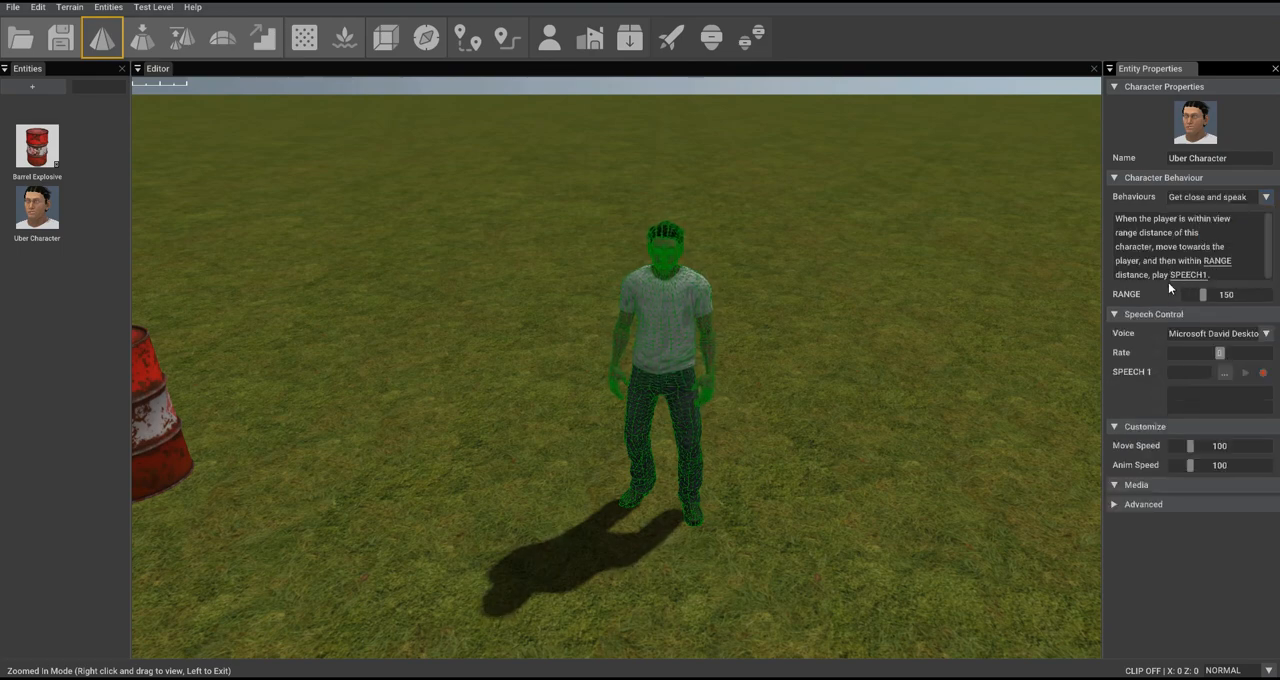
mouse_move(1210, 280)
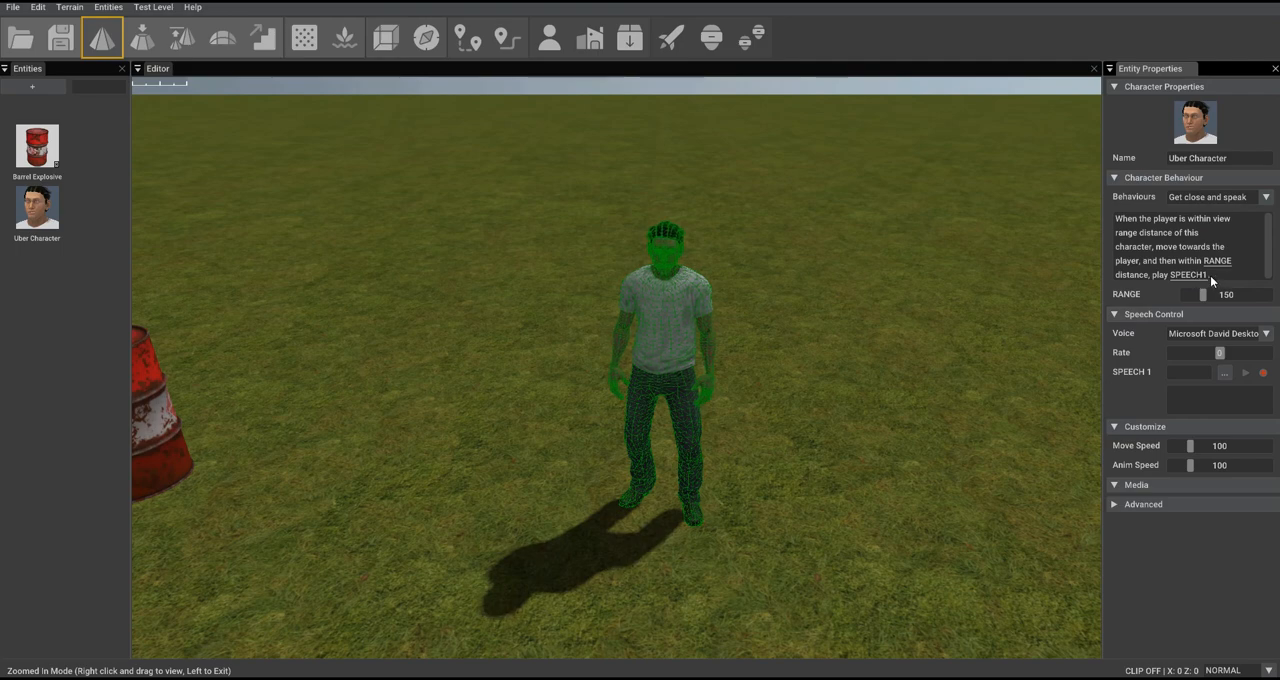
mouse_move(1148, 476)
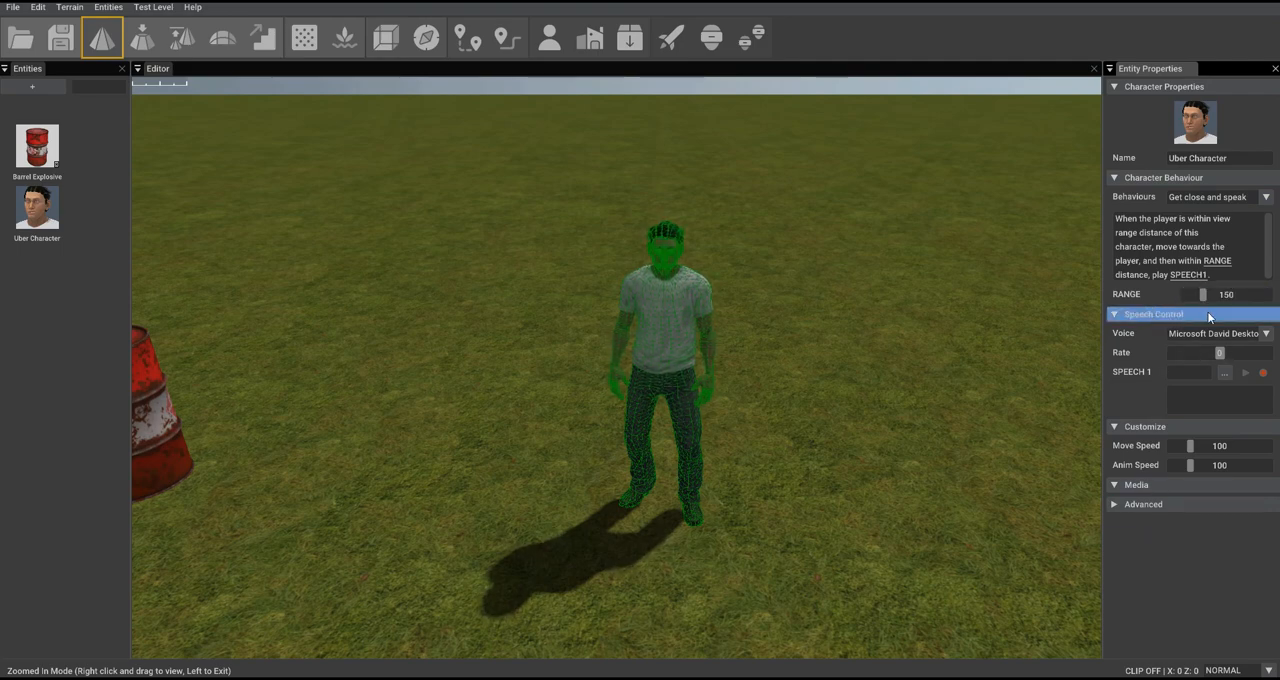
mouse_move(1132, 340)
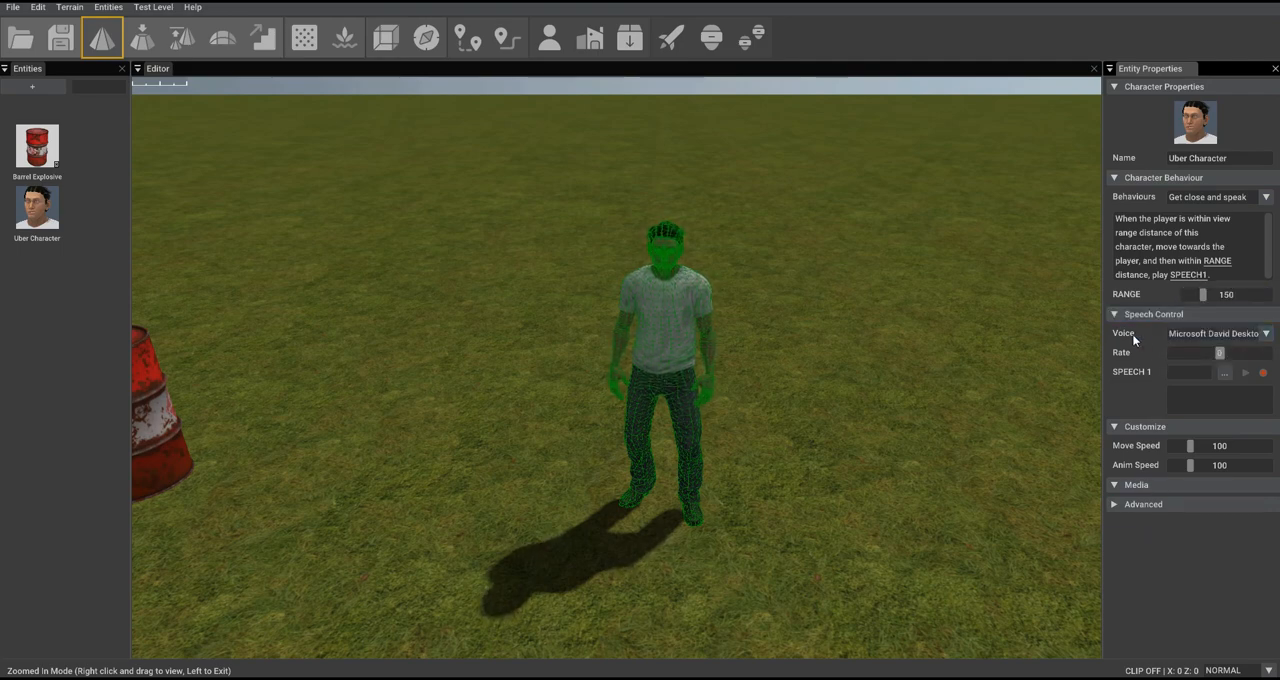
mouse_move(1134, 358)
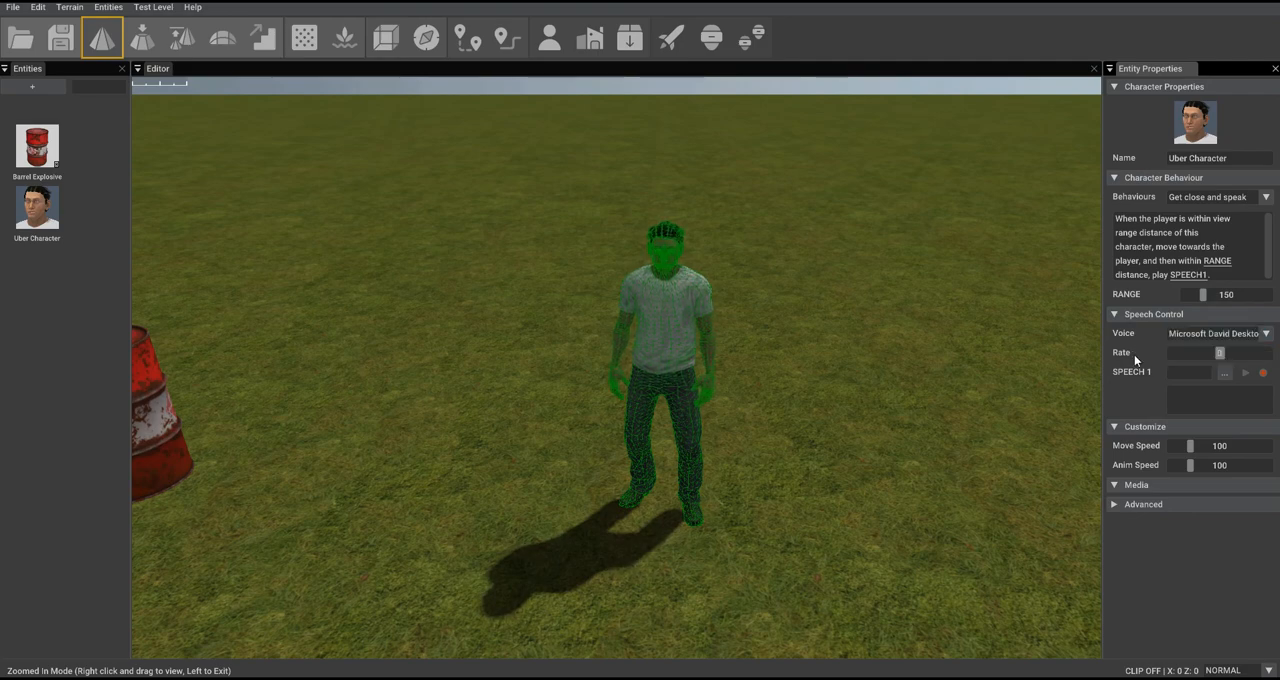
mouse_move(1150, 392)
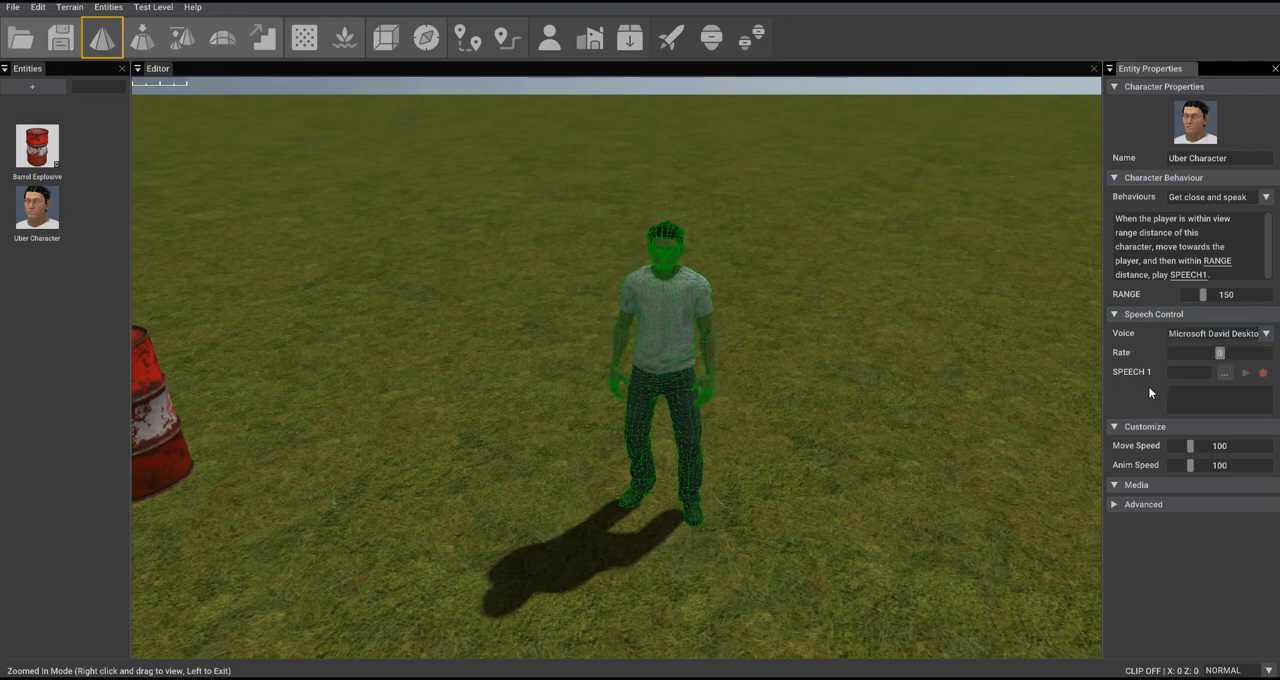
mouse_move(1224, 376)
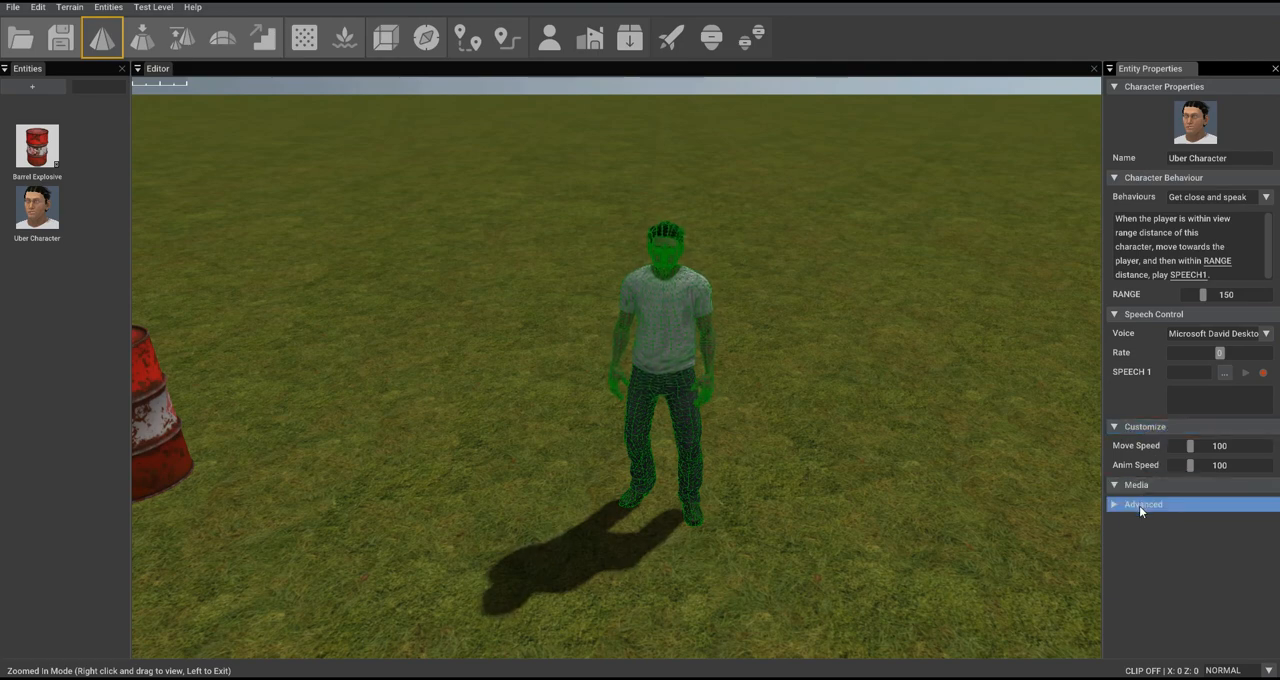
Expand the Advanced header to show the character's general and AI script options.
click(1144, 504)
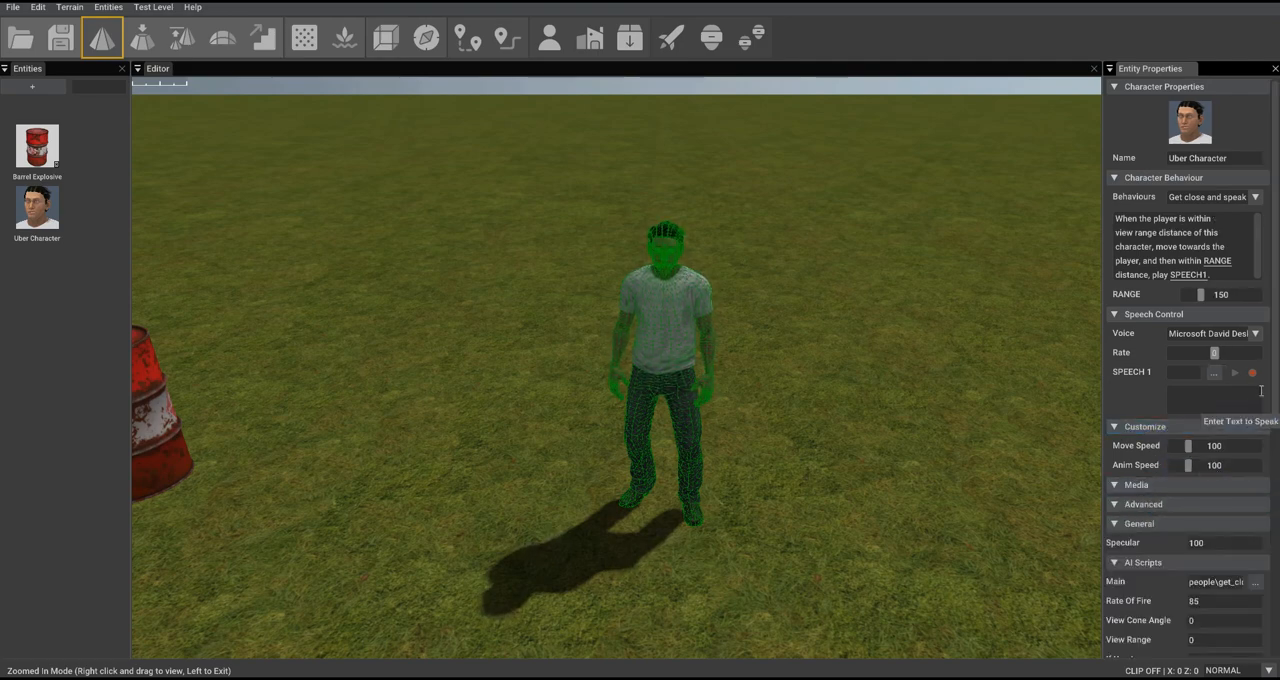
scroll(down, 3)
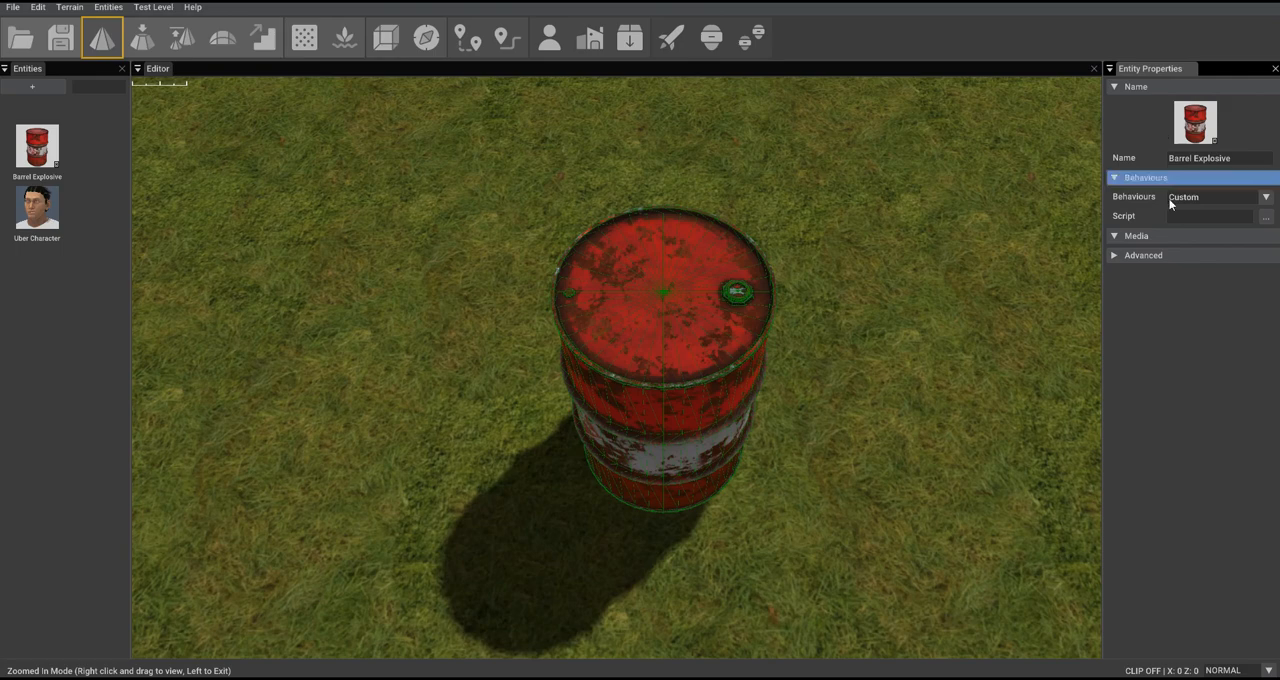
Give the explosive barrel the Hover behaviour and raise its hover height from 20 to 61.
click(1210, 196)
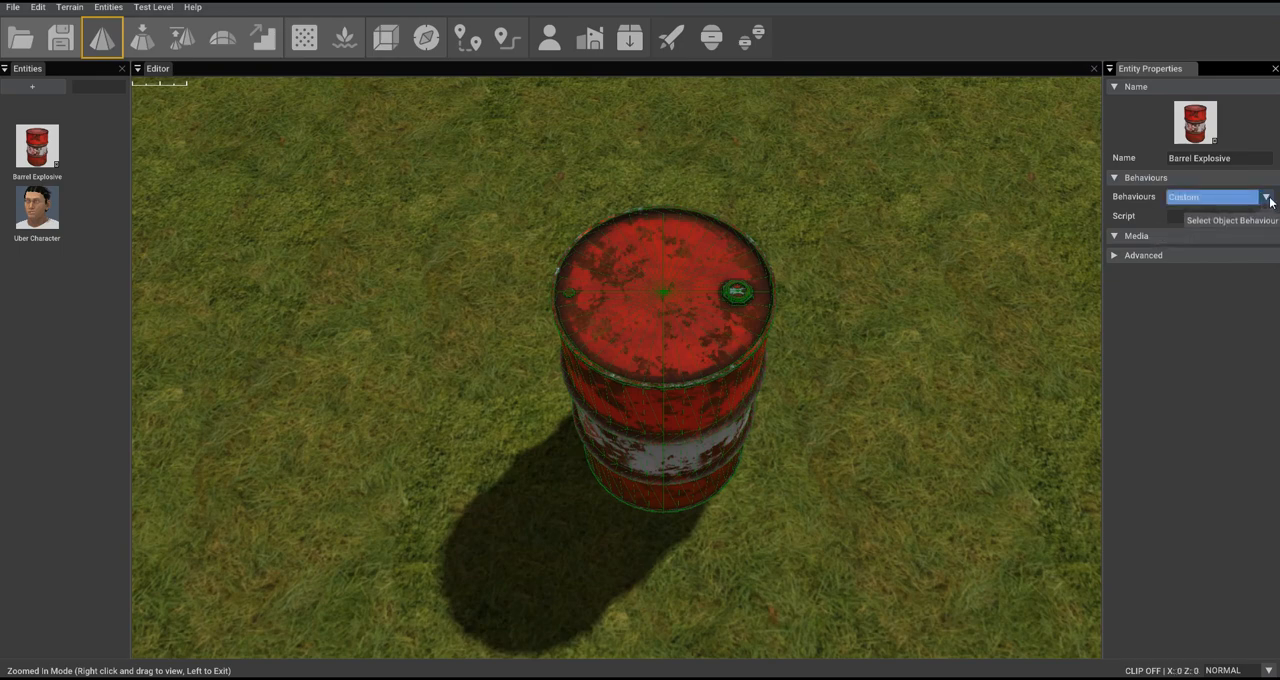
click(1264, 196)
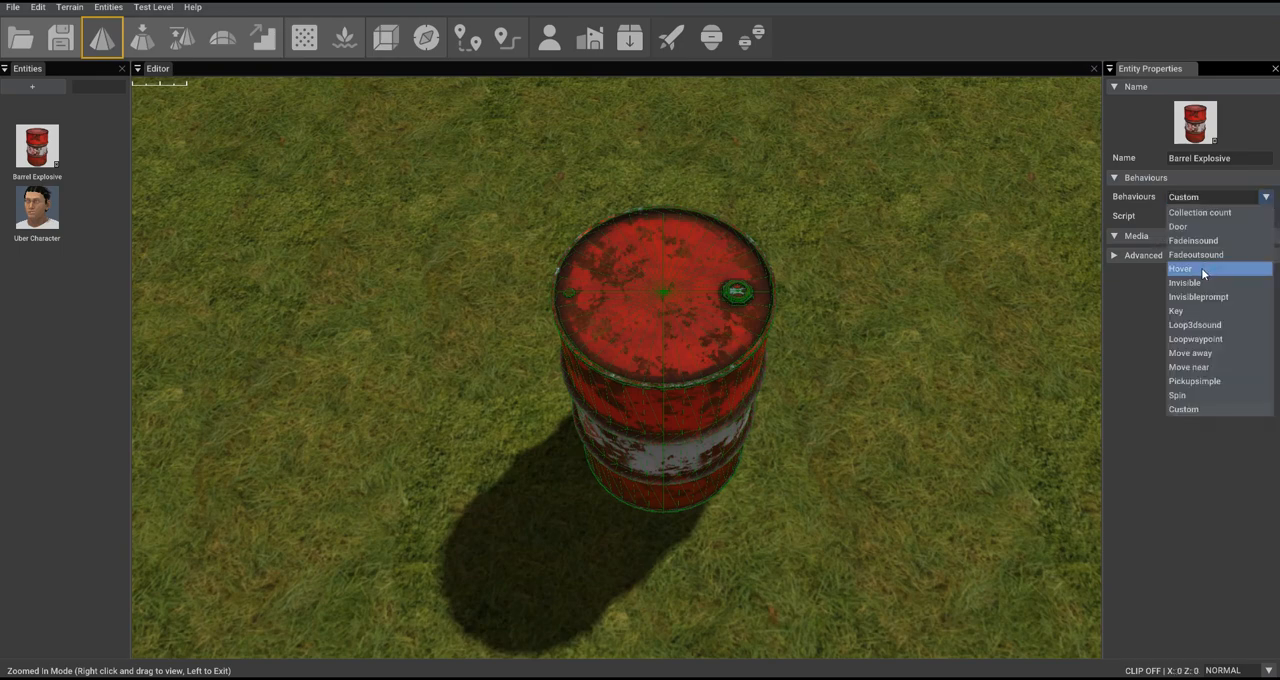
click(1180, 268)
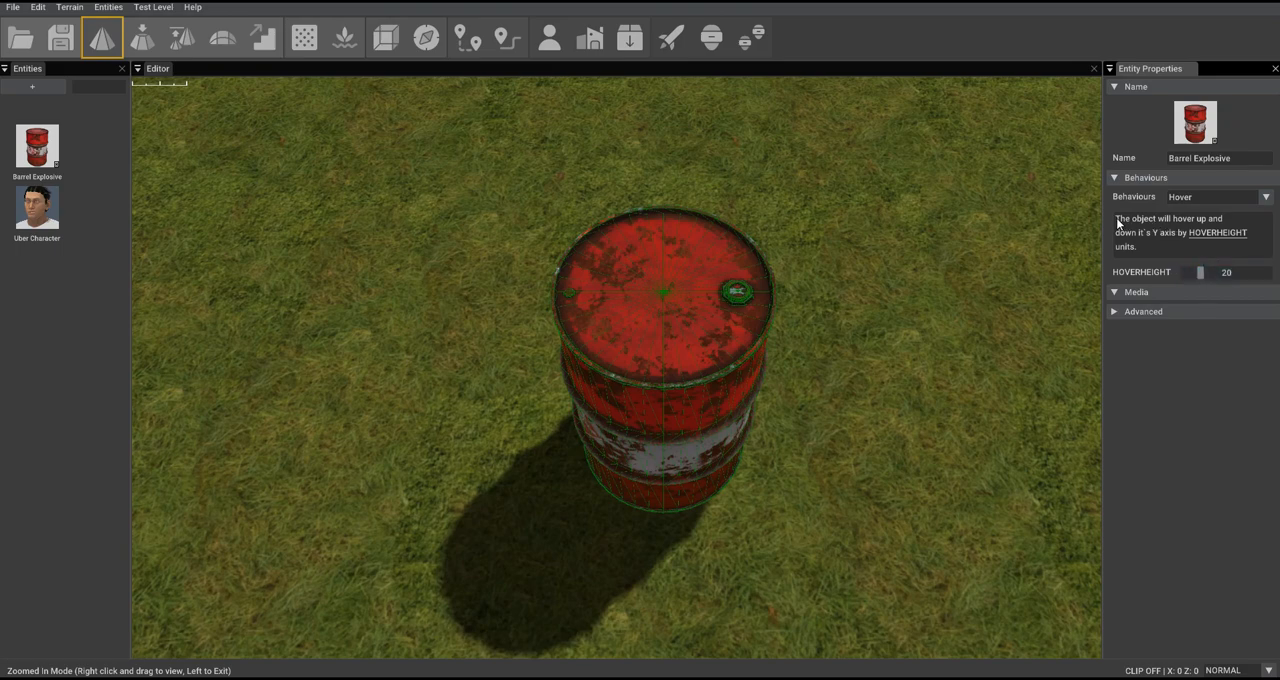
click(1210, 196)
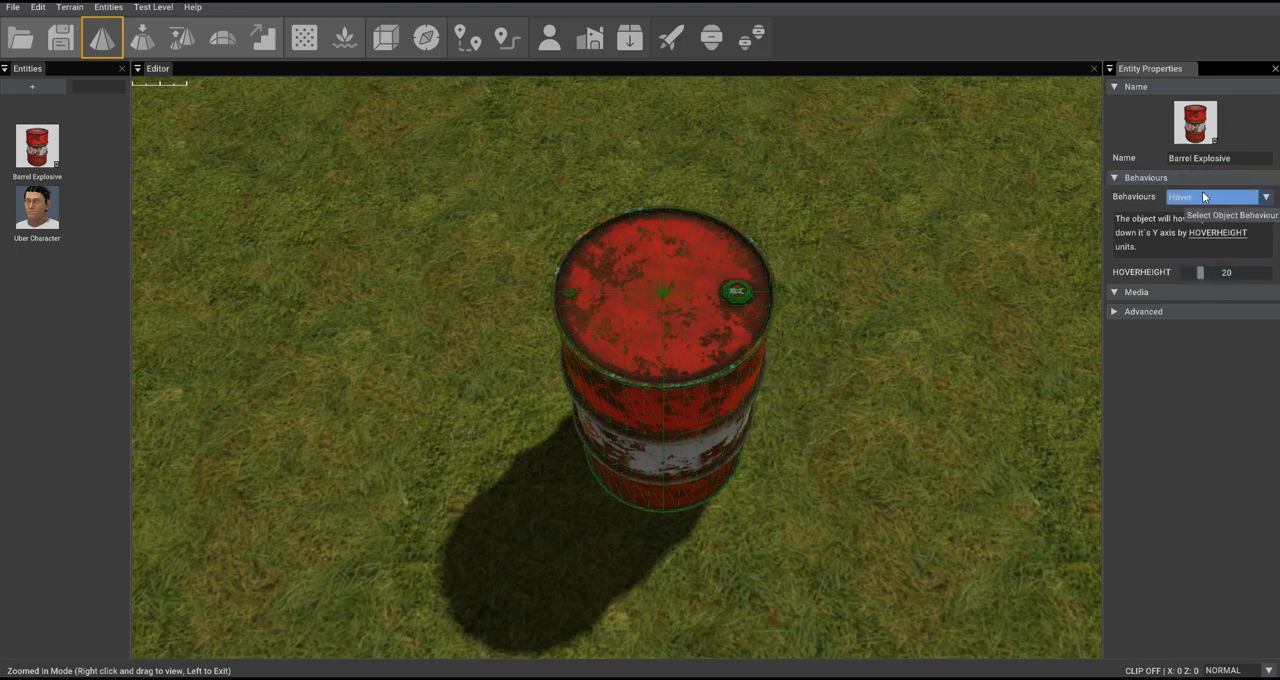
click(1210, 196)
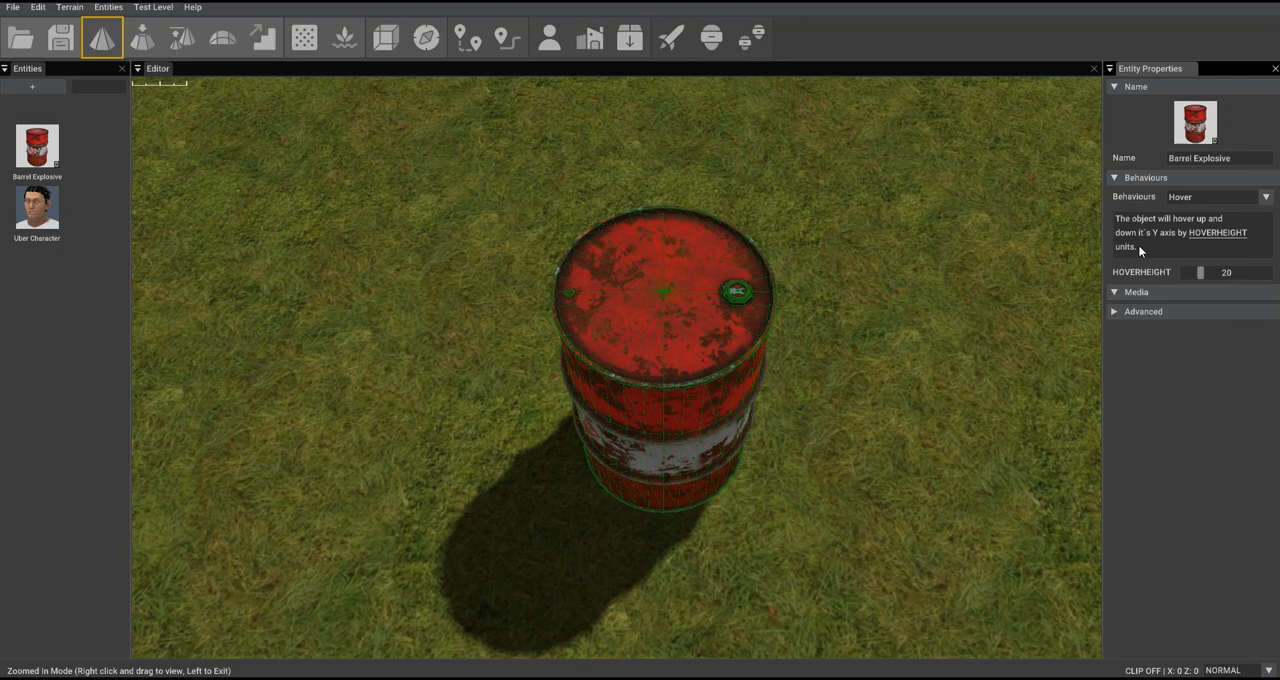
mouse_move(1160, 272)
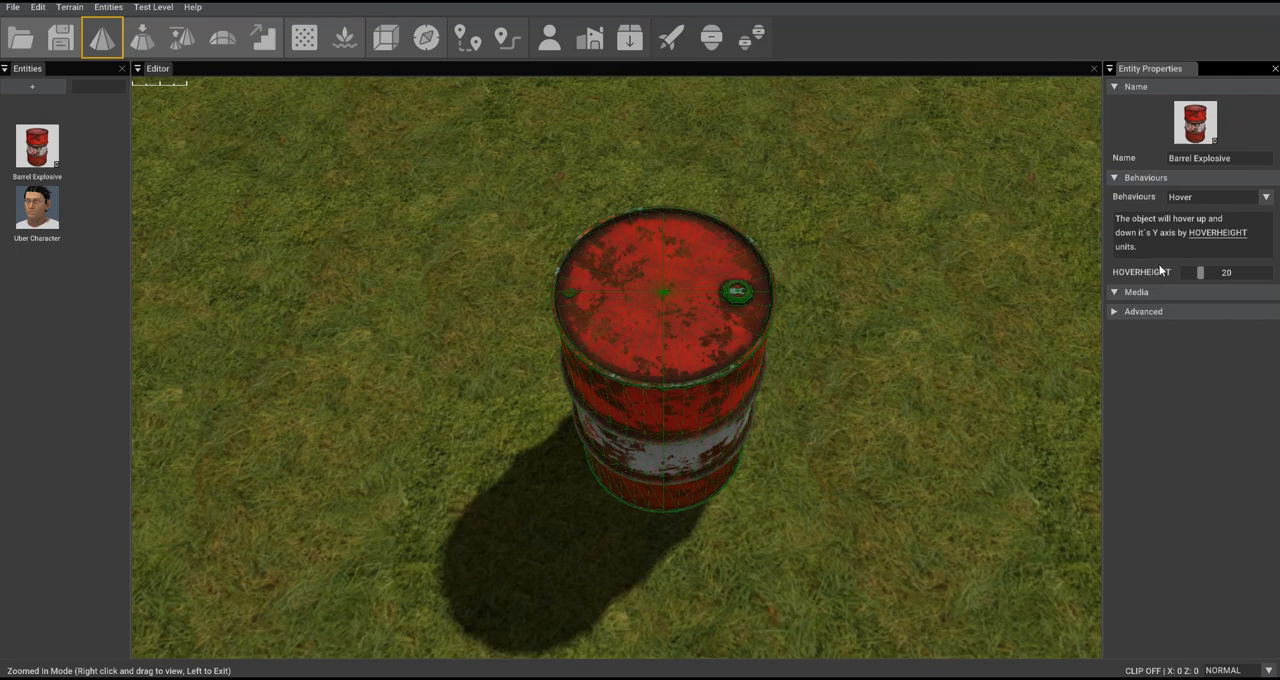
click(1226, 272)
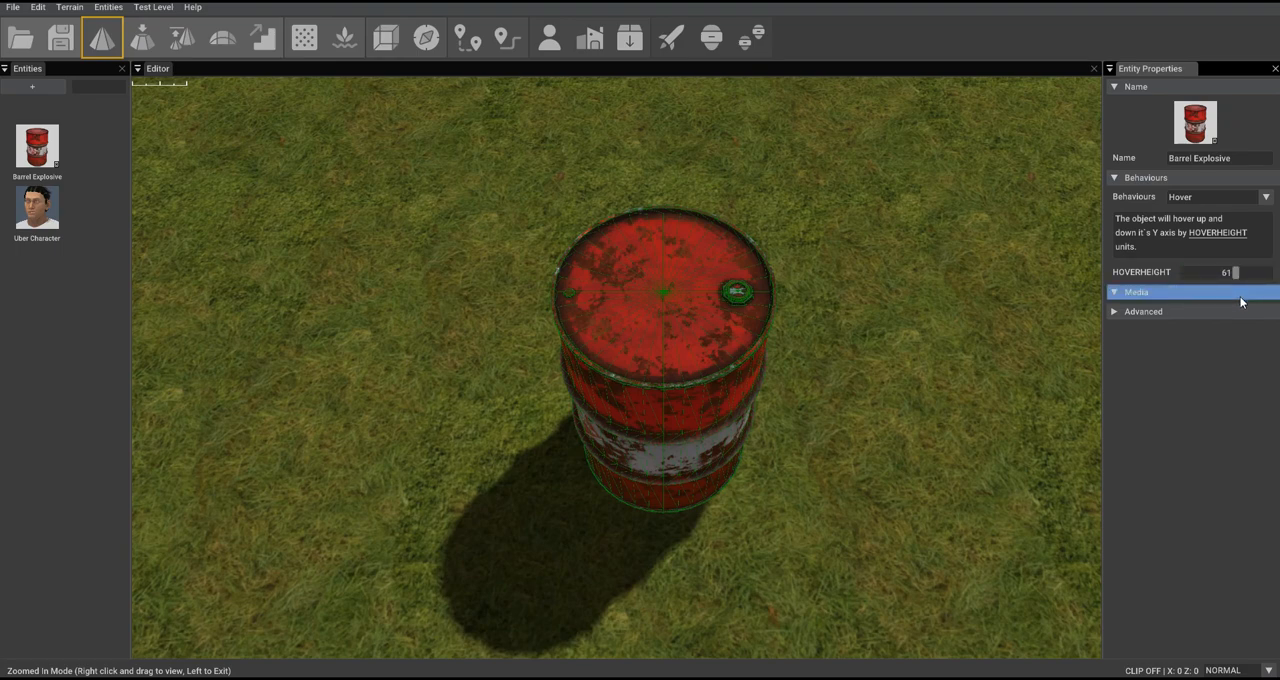
Lower the barrel's hover height to 13 and deselect it for the overhead view.
click(384, 38)
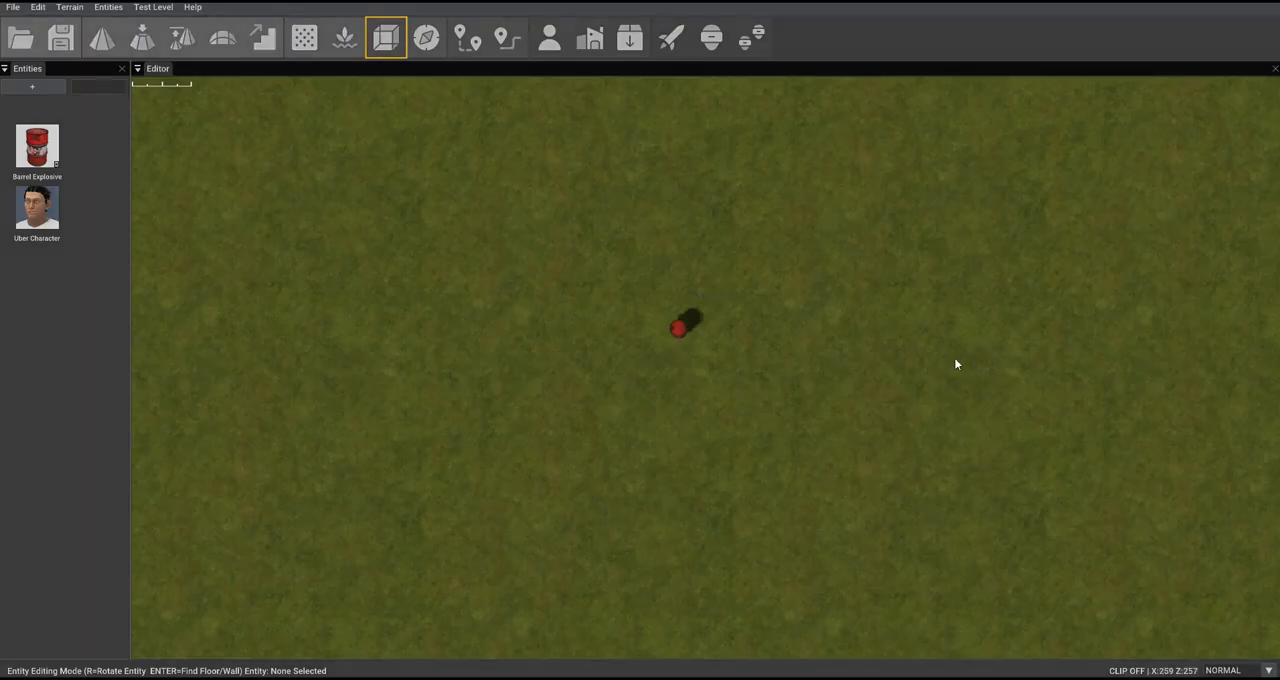
click(684, 326)
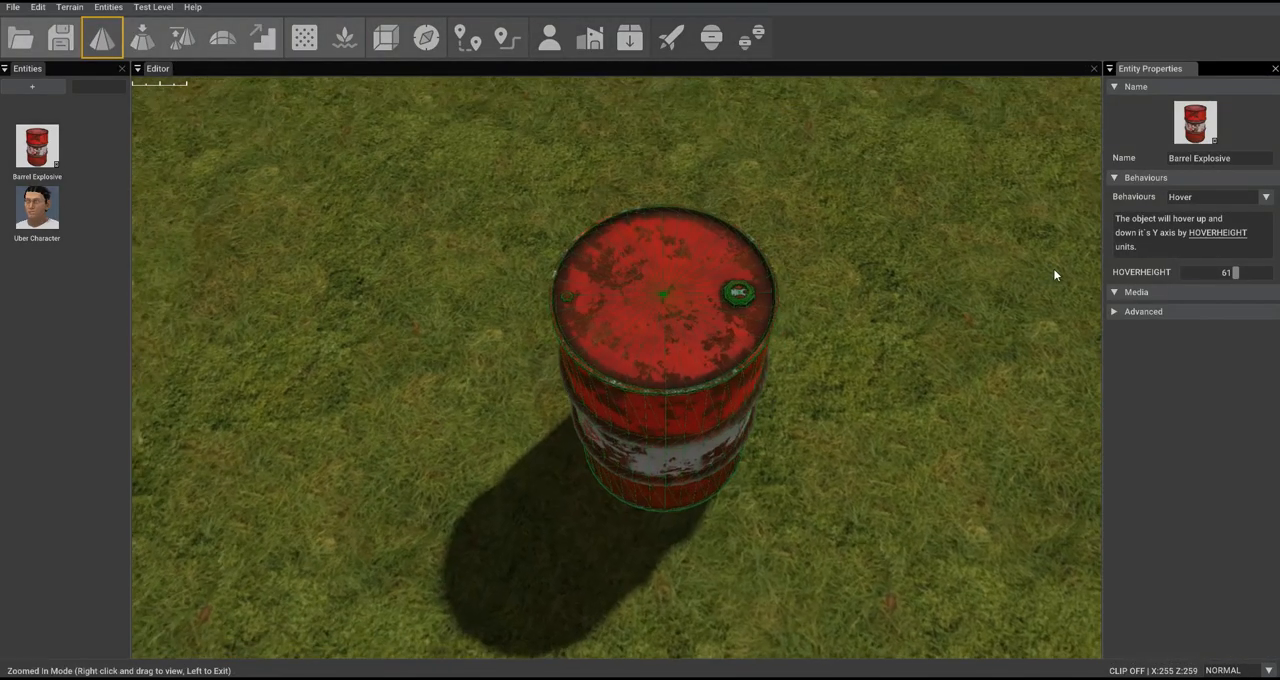
drag(1230, 272, 1190, 272)
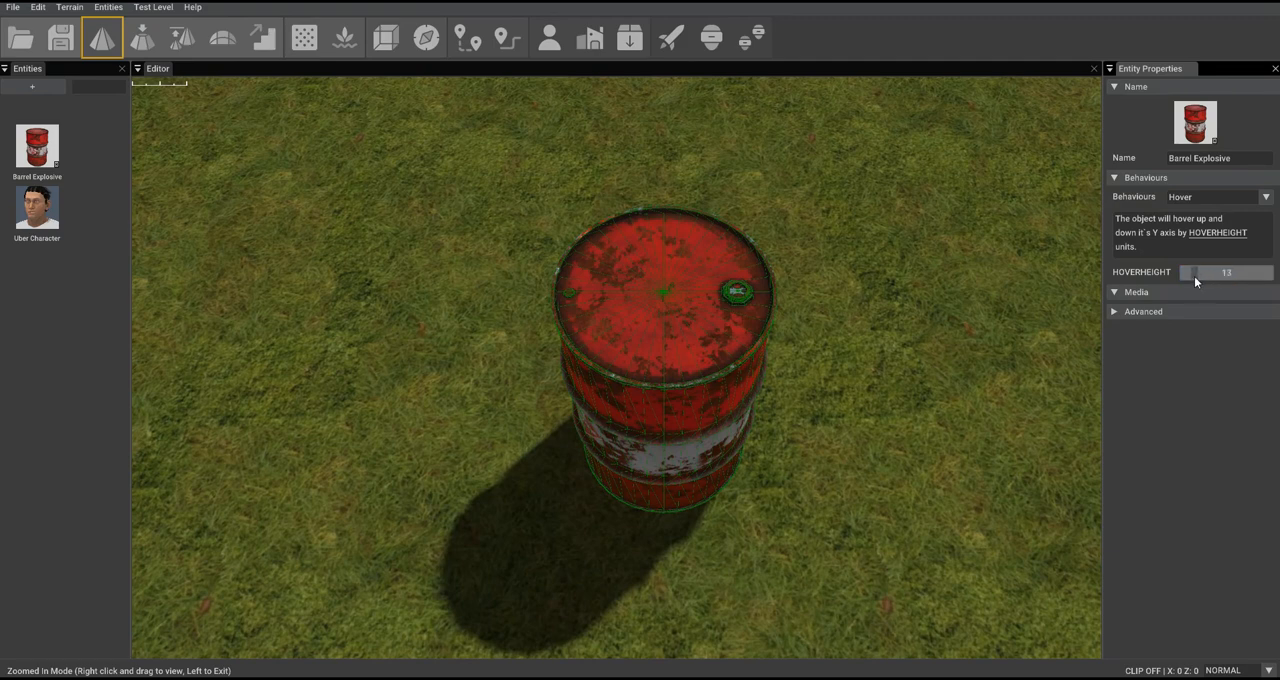
click(386, 38)
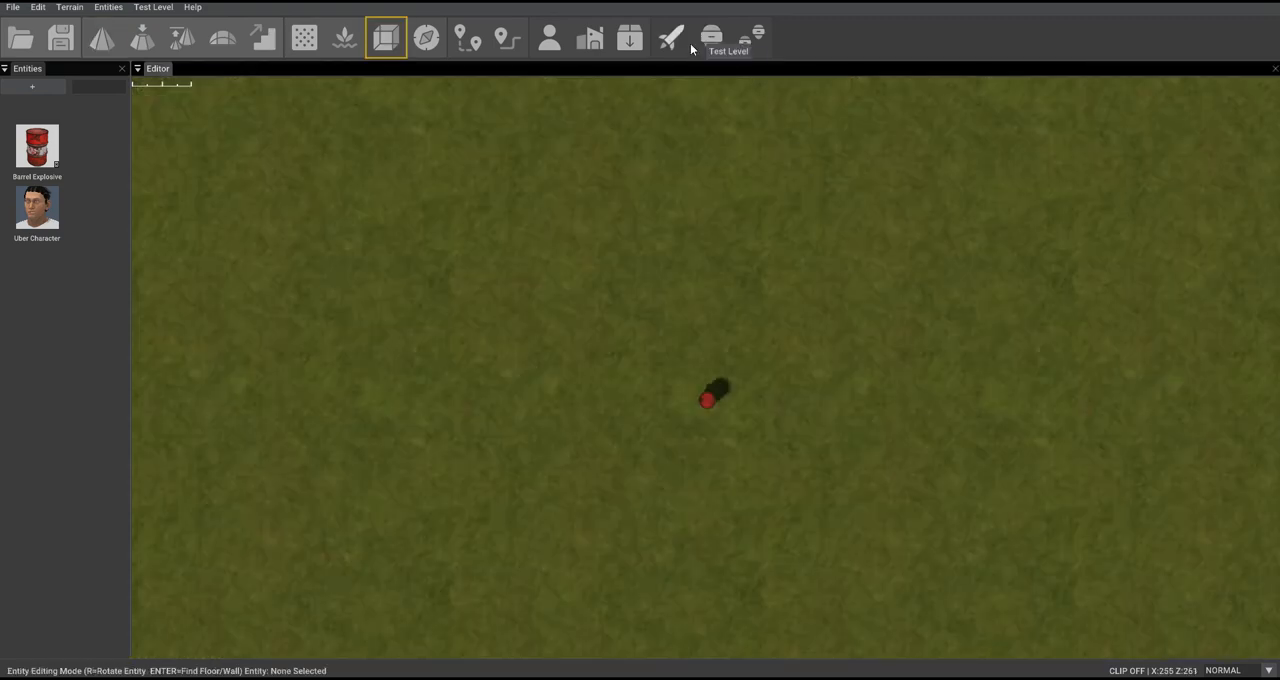